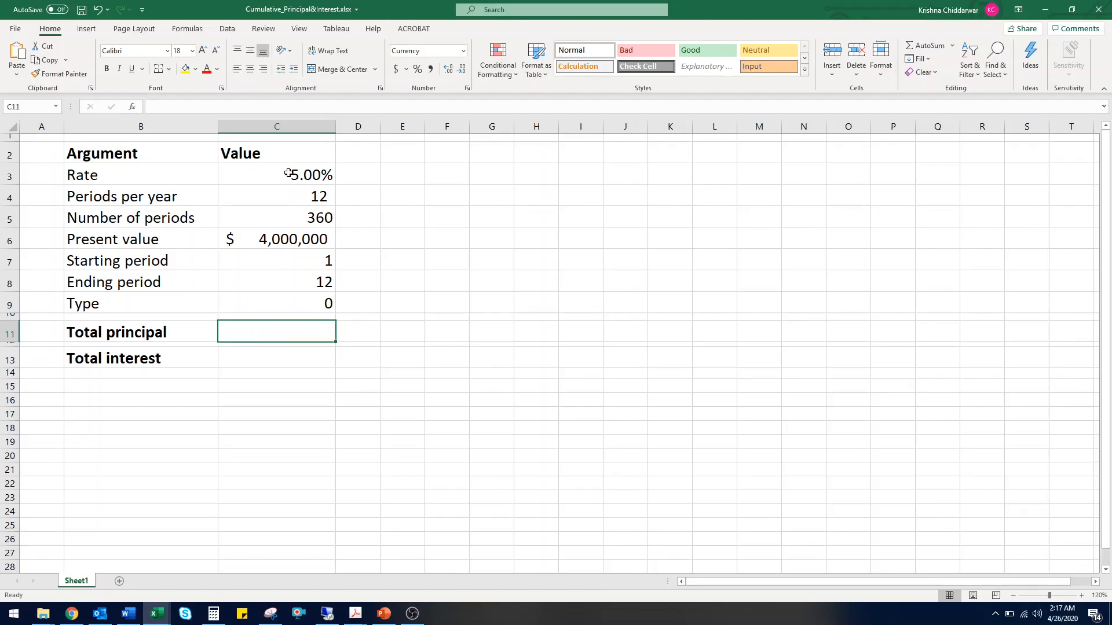
# - Review the loan arguments: 5.00% rate, periods per year, number of periods, present value, start, end and type
pyautogui.click(277, 175)
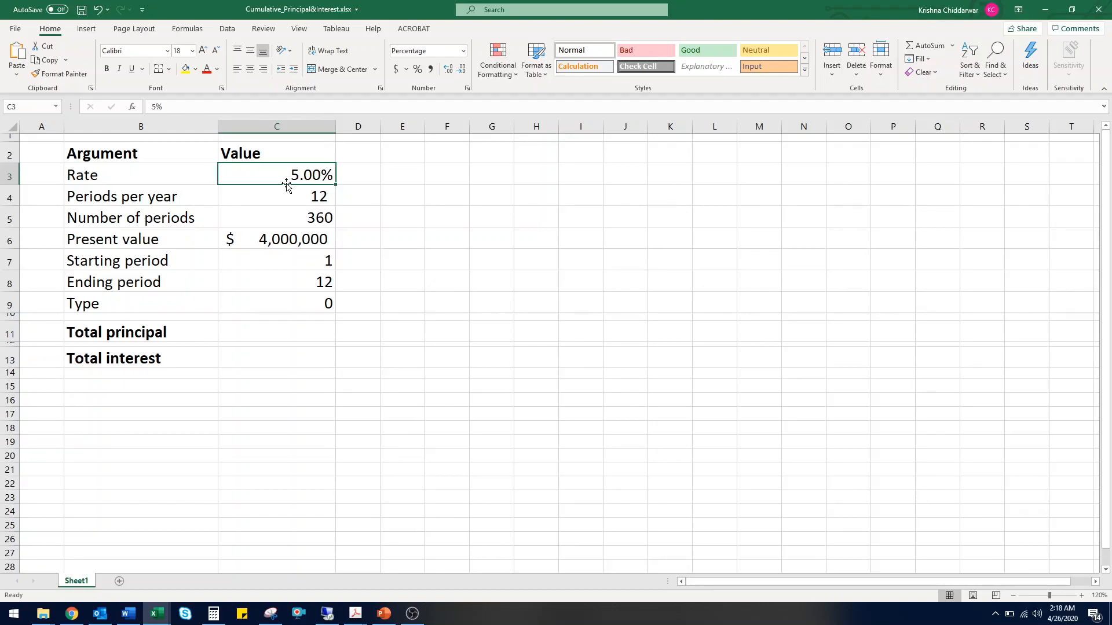
pyautogui.click(276, 197)
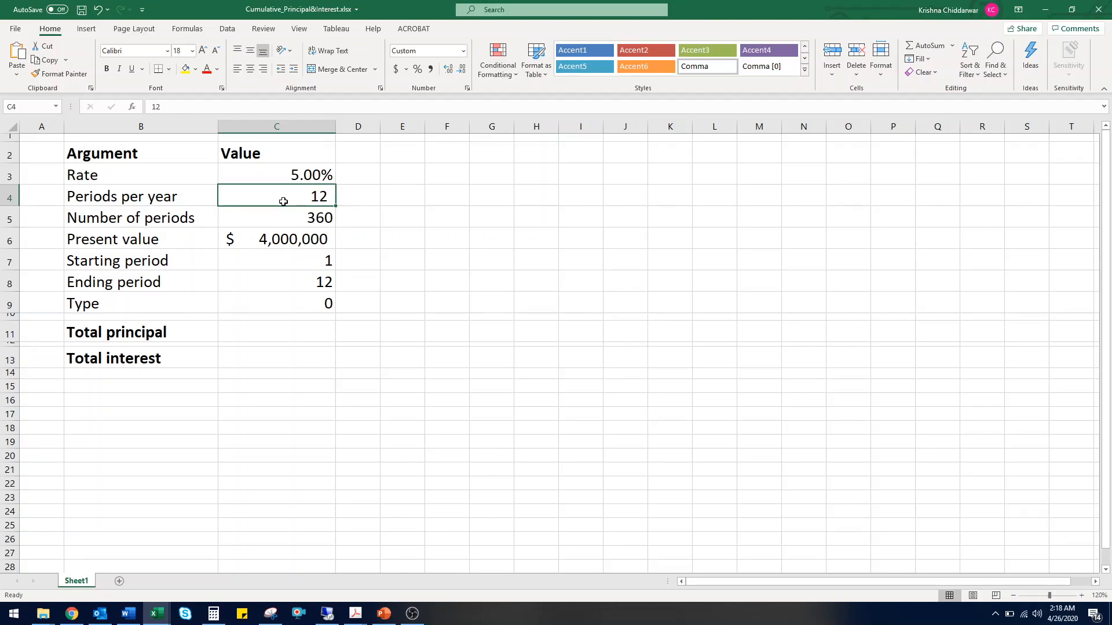
pyautogui.click(277, 218)
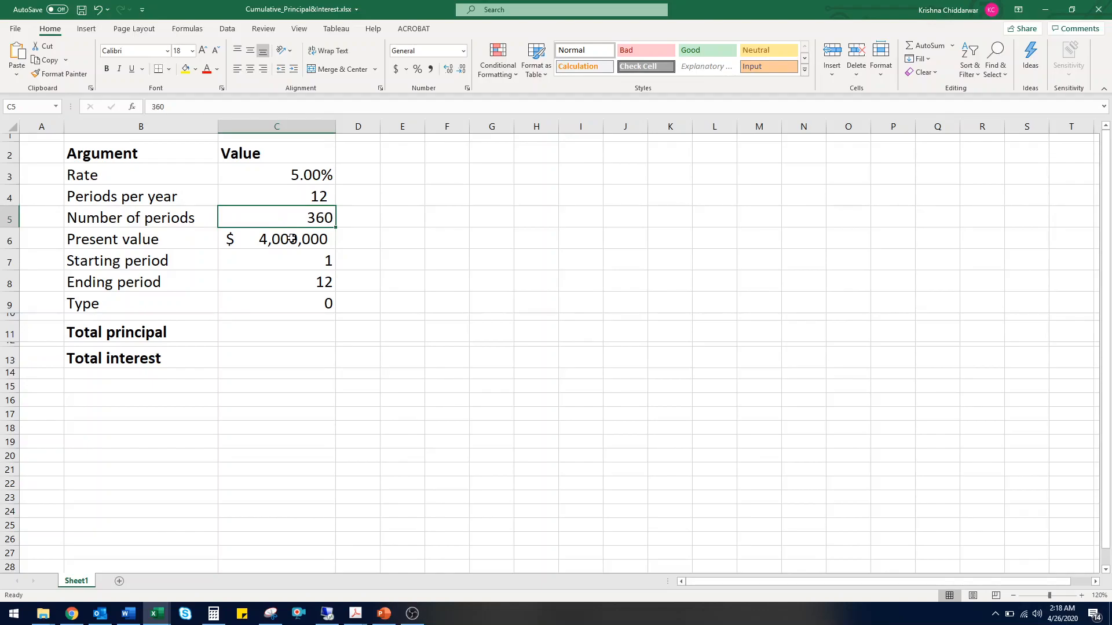
pyautogui.click(275, 239)
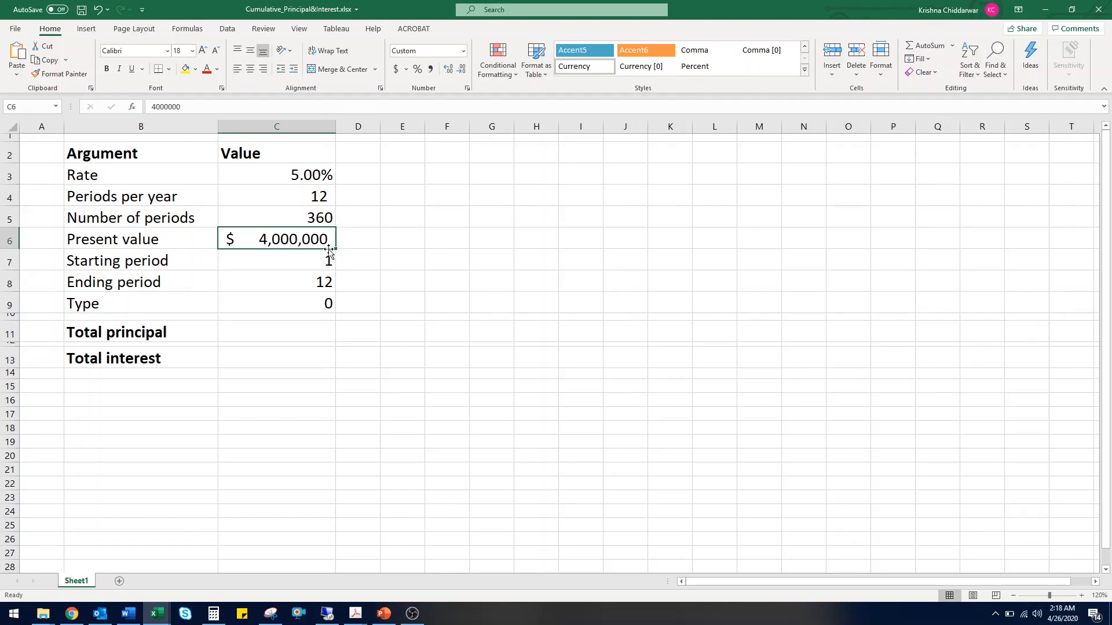
pyautogui.click(277, 260)
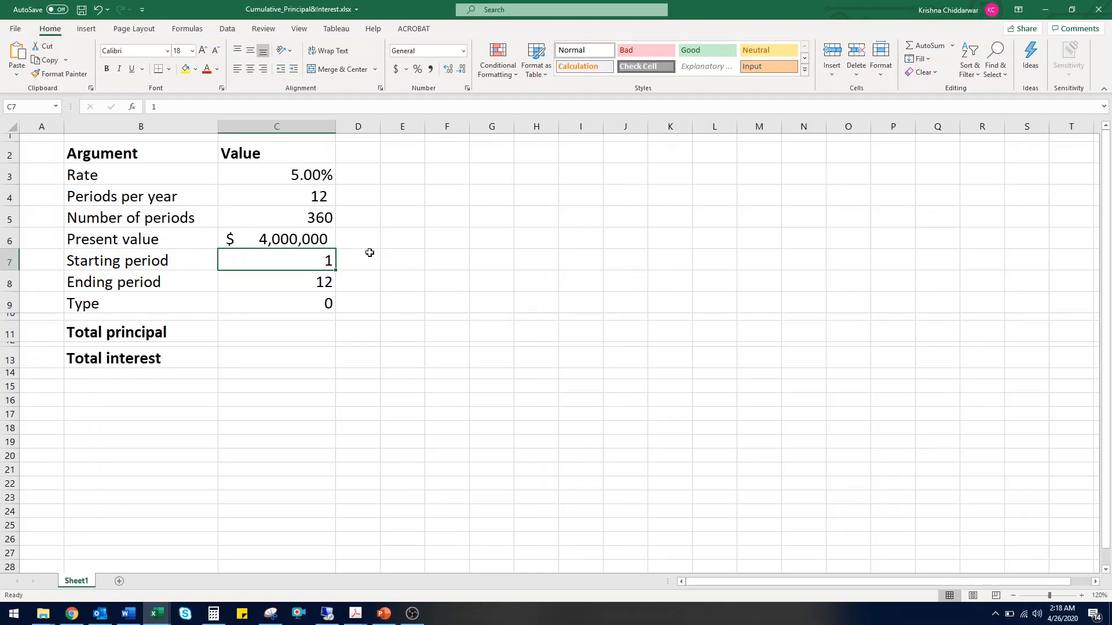
pyautogui.click(275, 282)
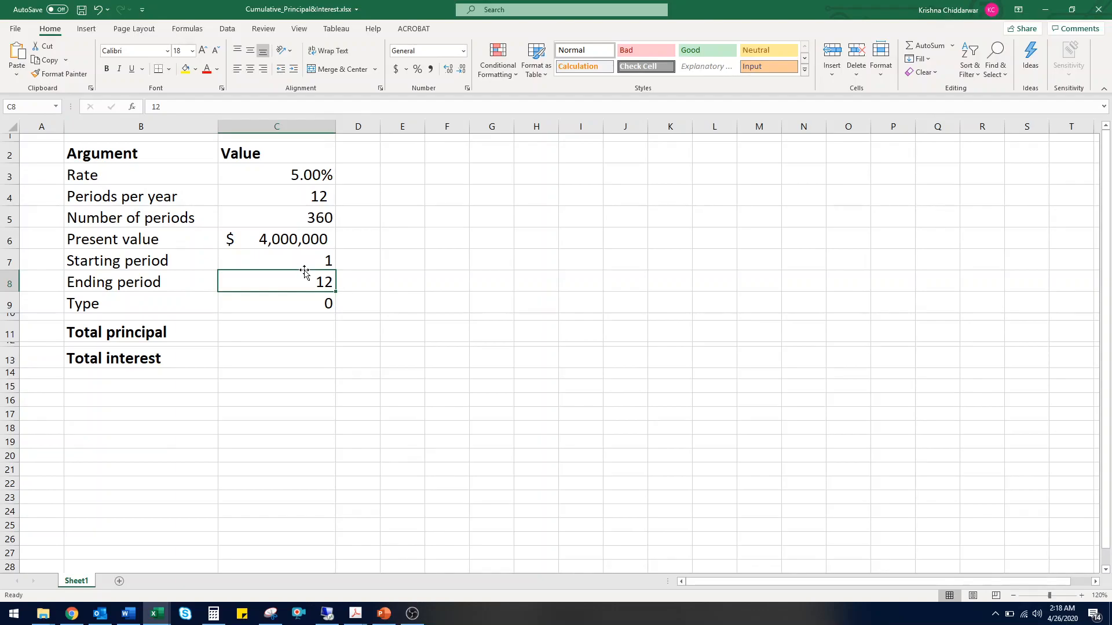
pyautogui.moveTo(301, 295)
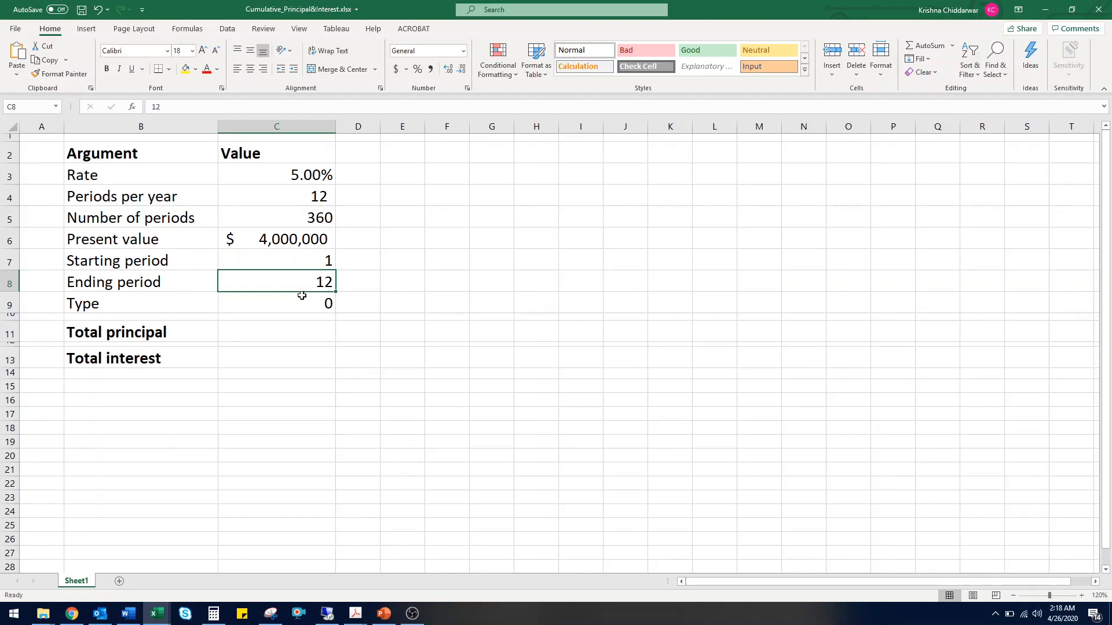
pyautogui.click(277, 303)
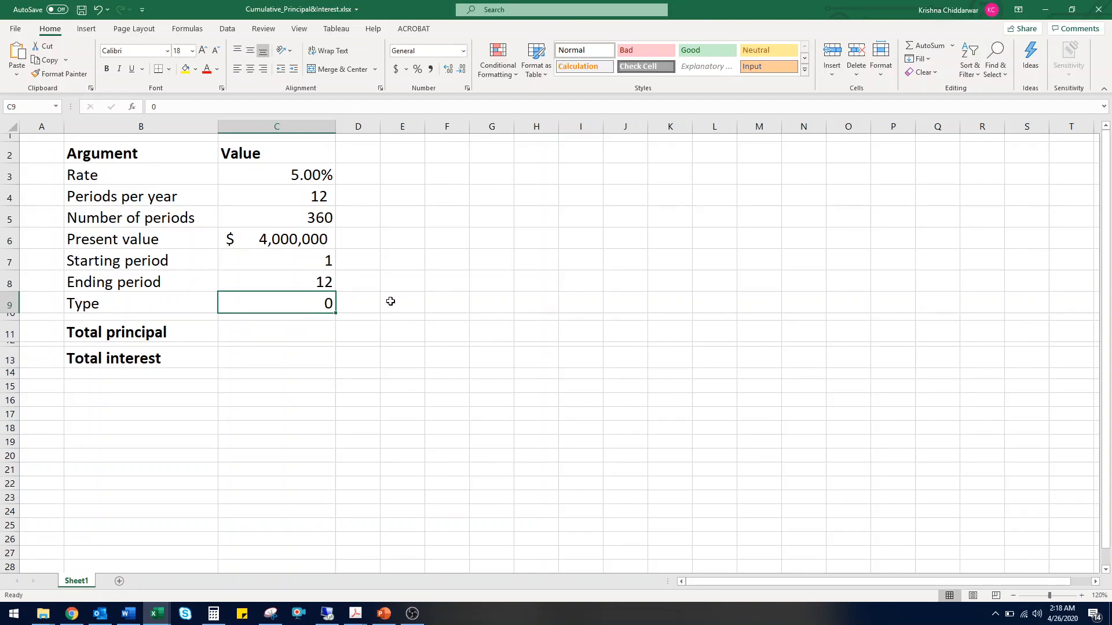
pyautogui.moveTo(384, 297)
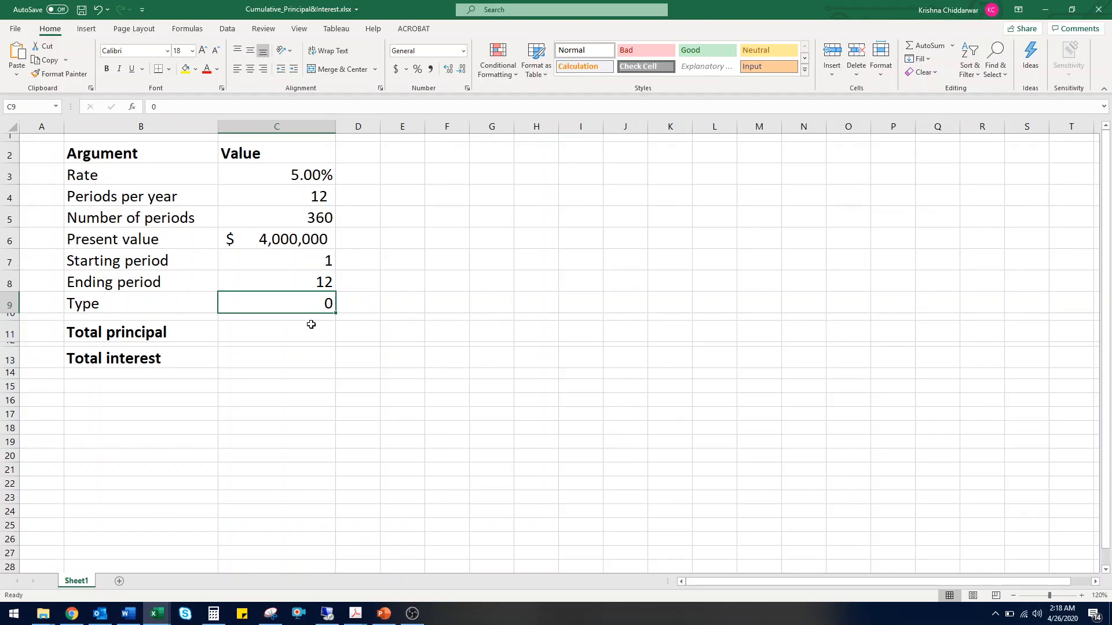
# - Begin =CUMPRINC( in the Total principal cell C11
pyautogui.click(276, 331)
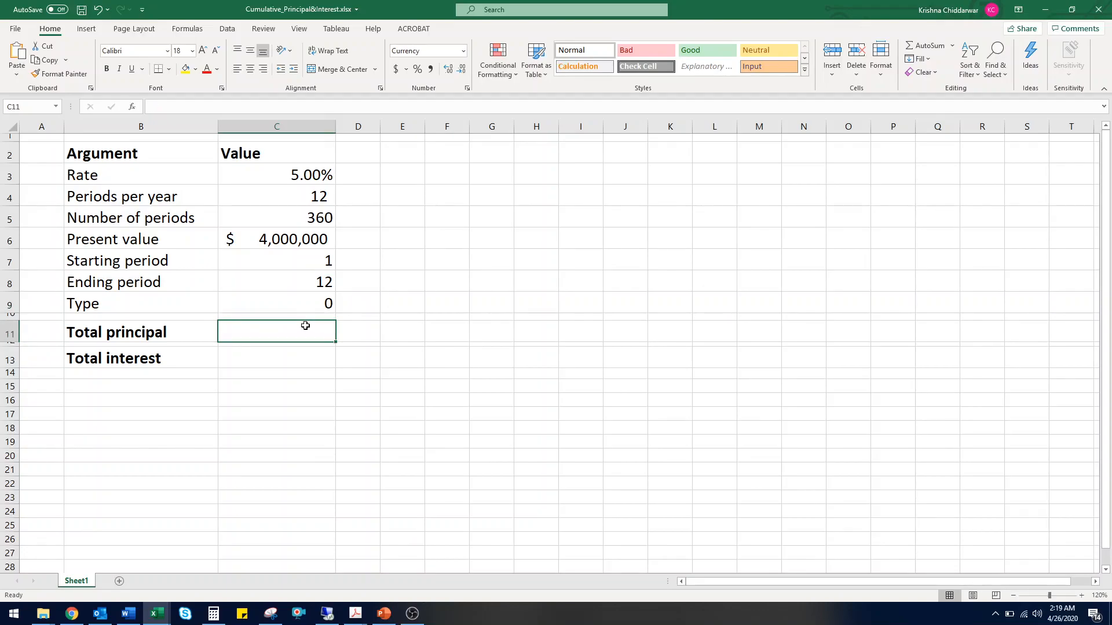
pyautogui.write('=')
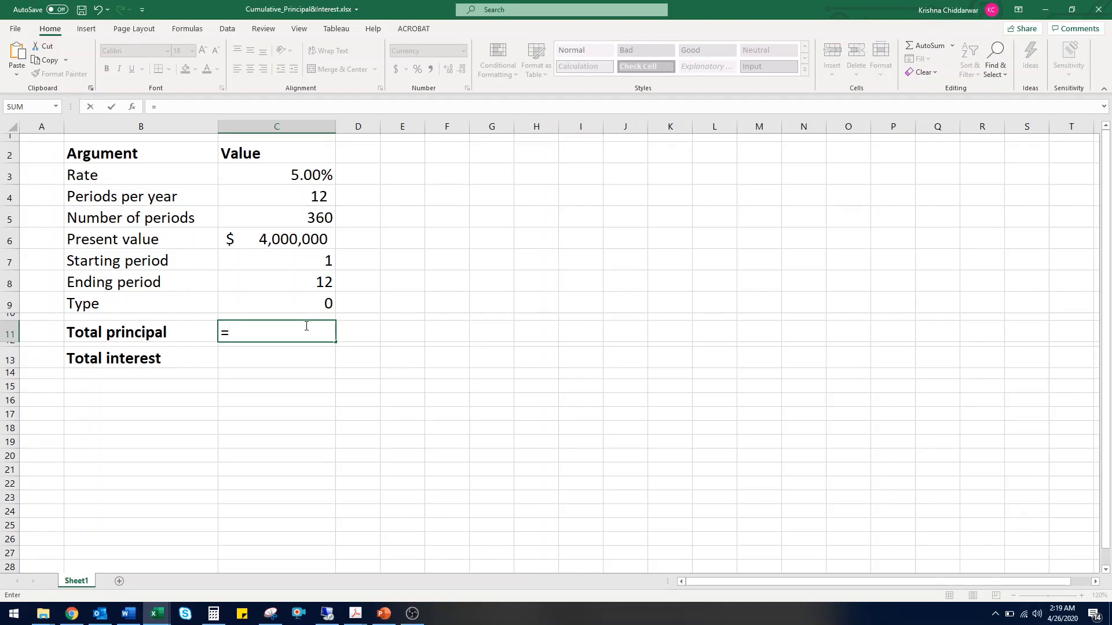
pyautogui.write('CUM')
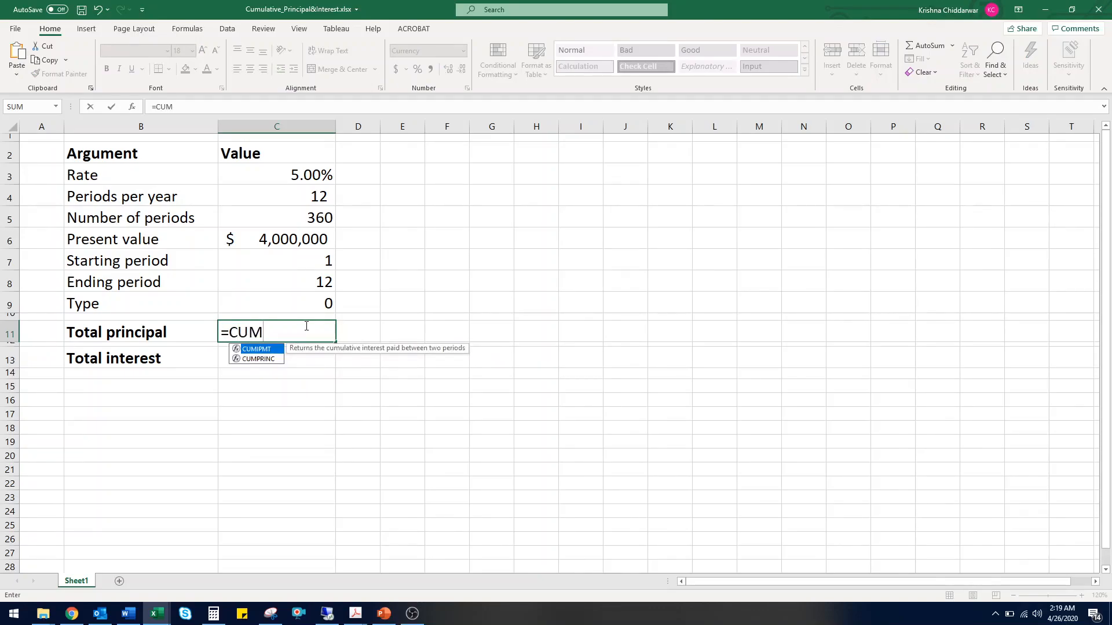
pyautogui.write('PRI')
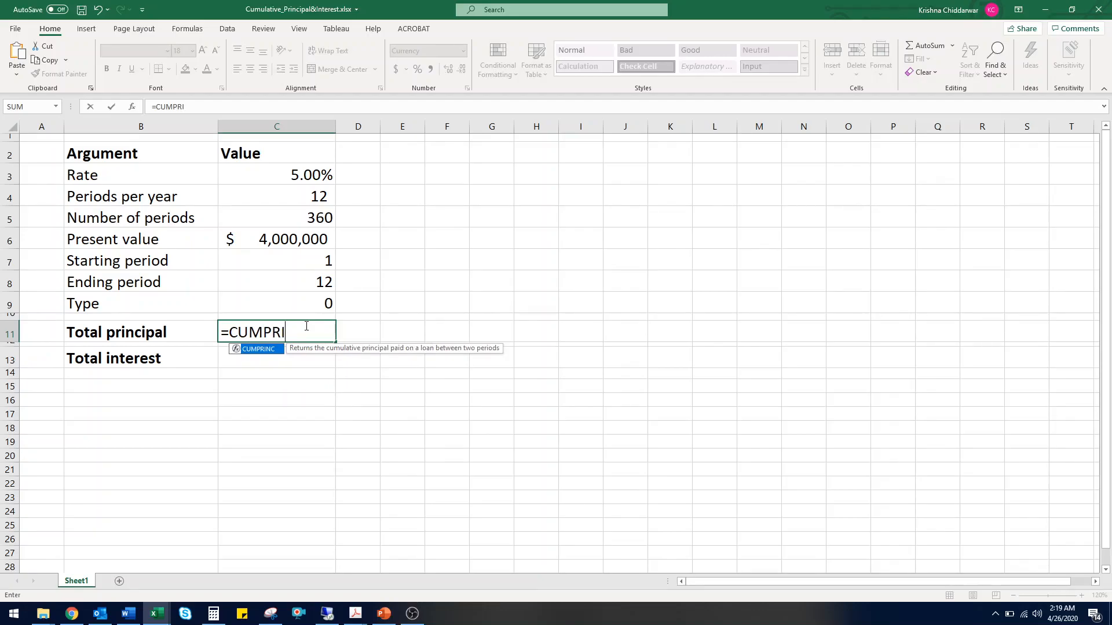
pyautogui.write('NC(')
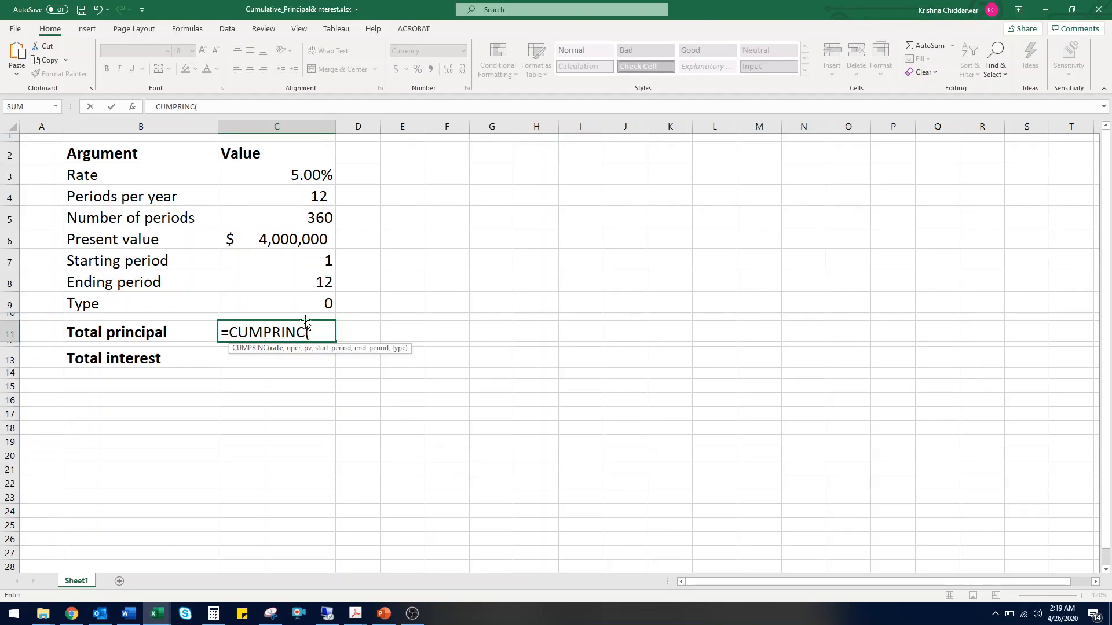
# - Complete CUMPRINC(C3/C4,C5,C6,C7,C8,C9) for periods 1 to 12, giving ($59,014.61) total principal
pyautogui.click(275, 175)
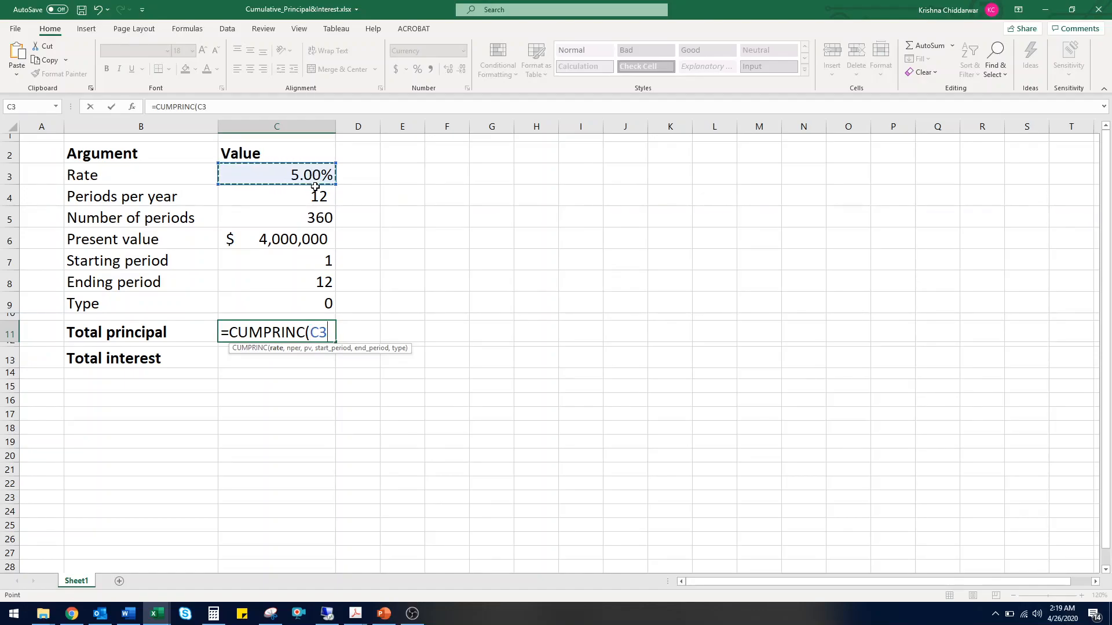
pyautogui.write('/')
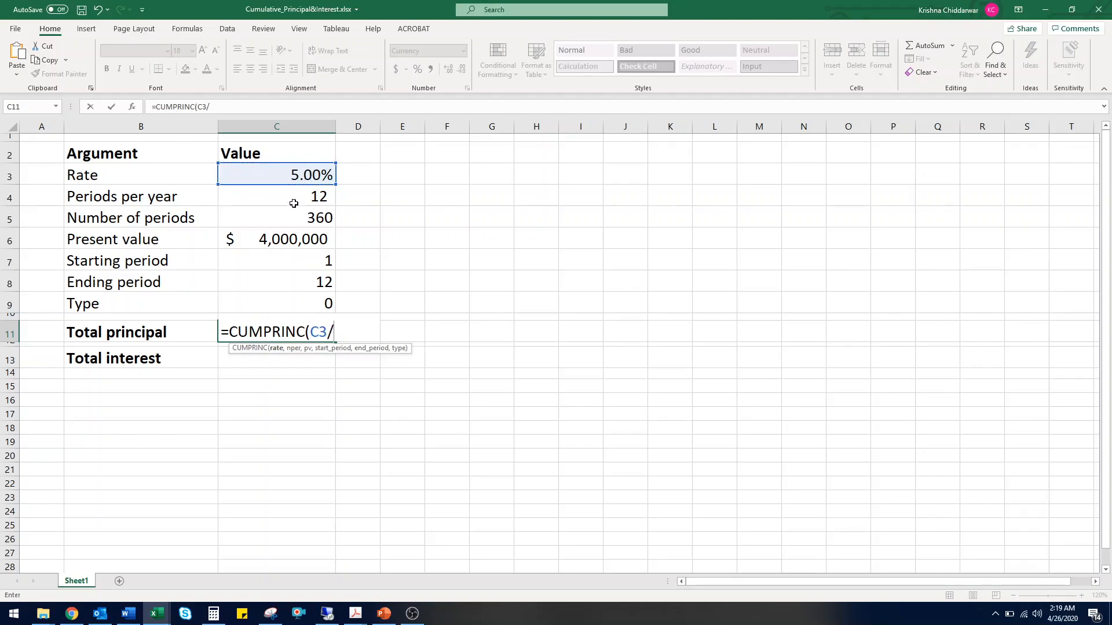
pyautogui.click(276, 197)
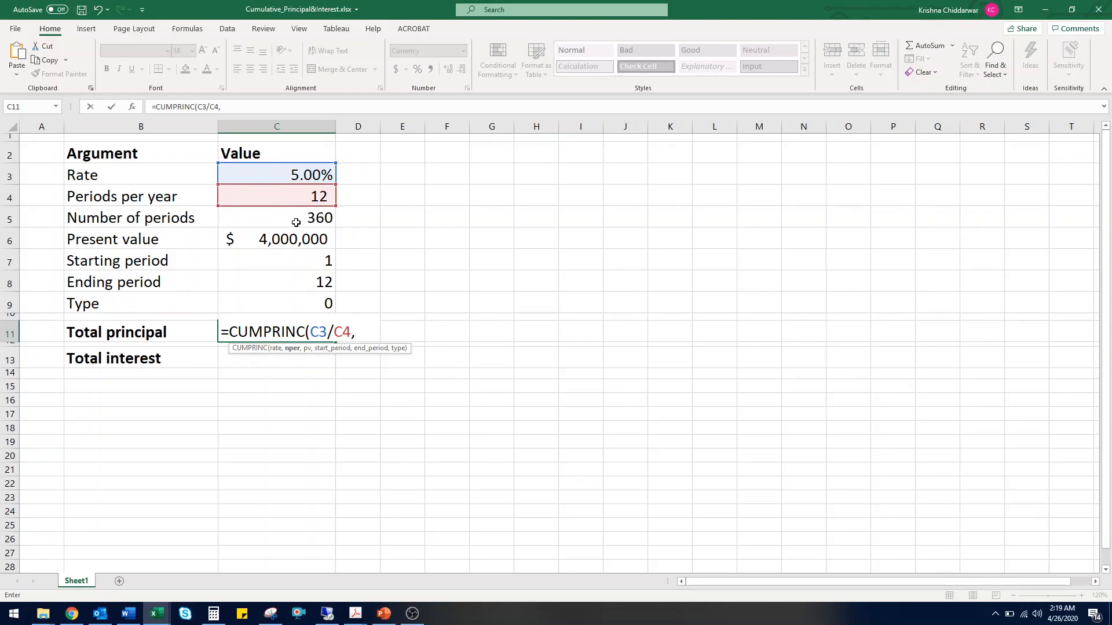
pyautogui.click(276, 217)
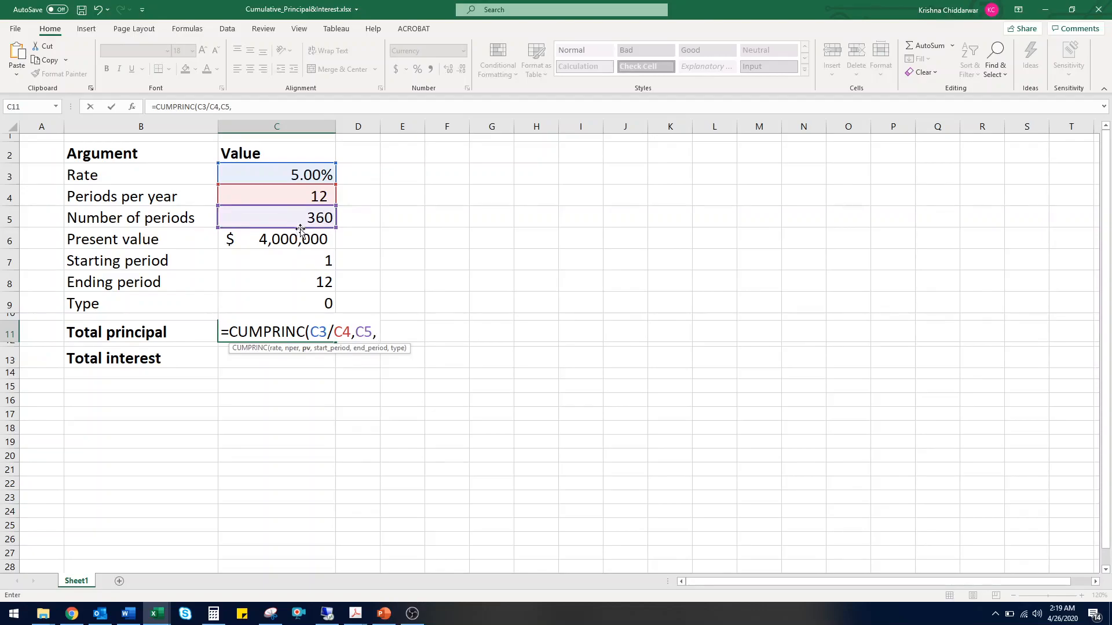
pyautogui.moveTo(296, 242)
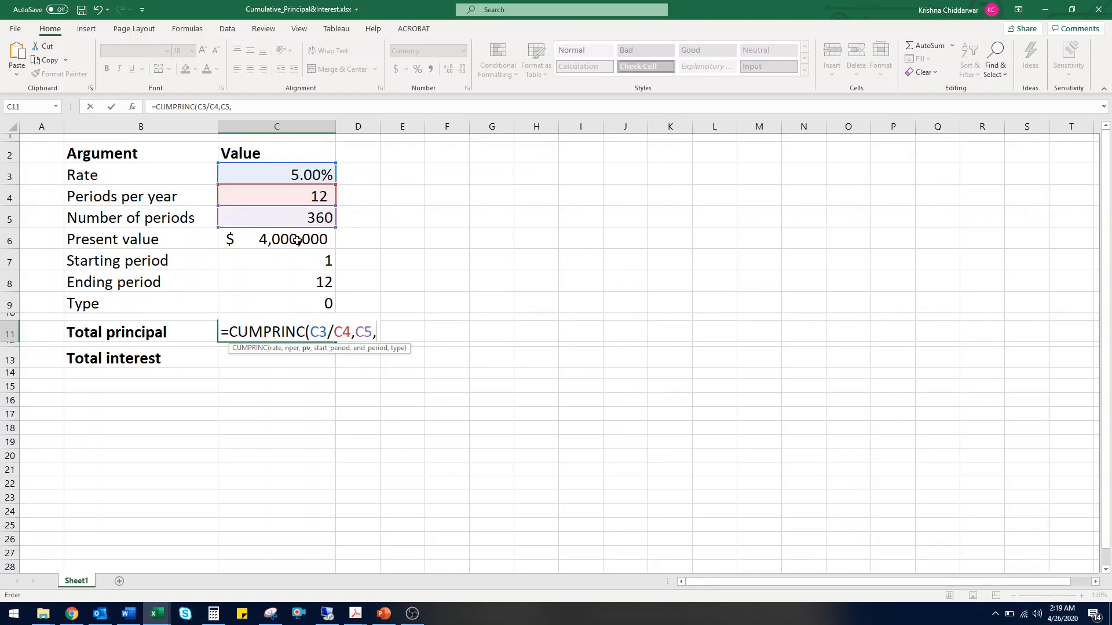
pyautogui.click(277, 238)
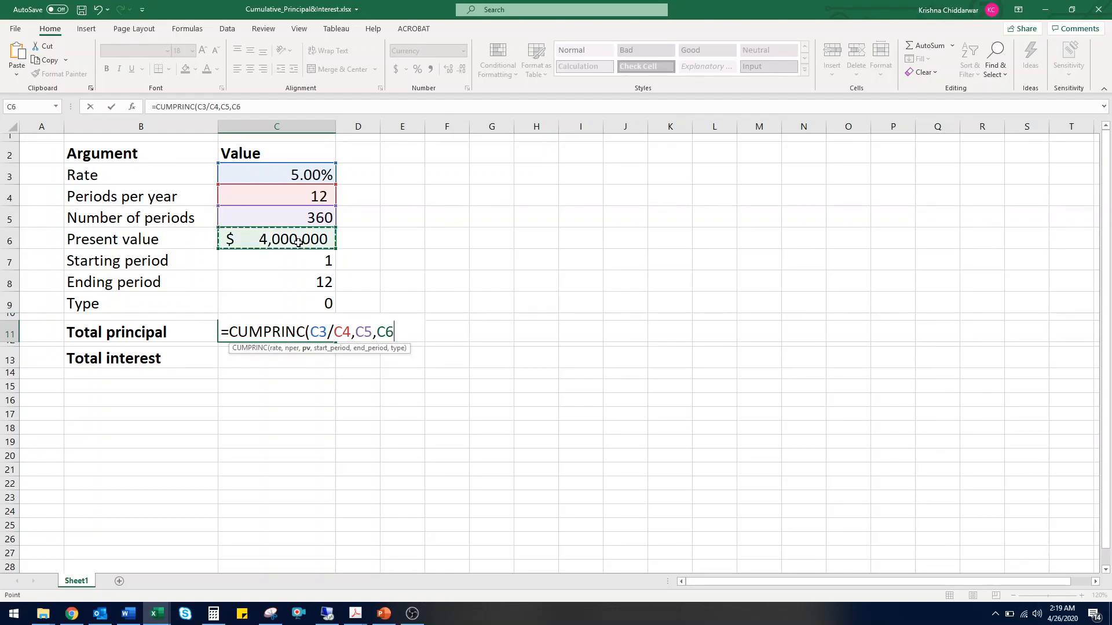
pyautogui.write(',')
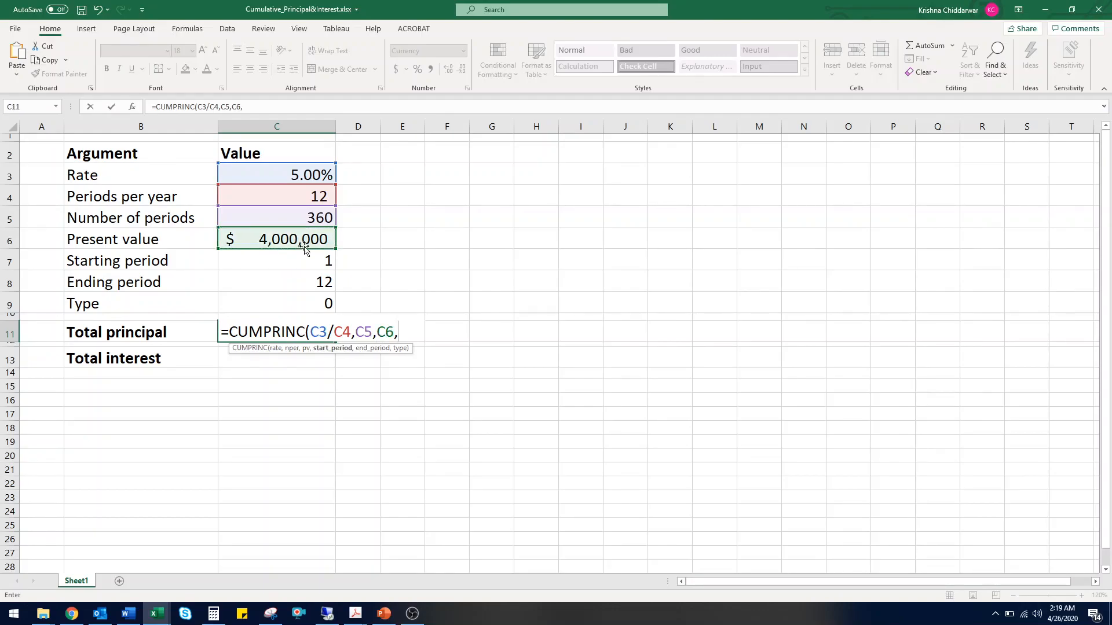
pyautogui.click(276, 261)
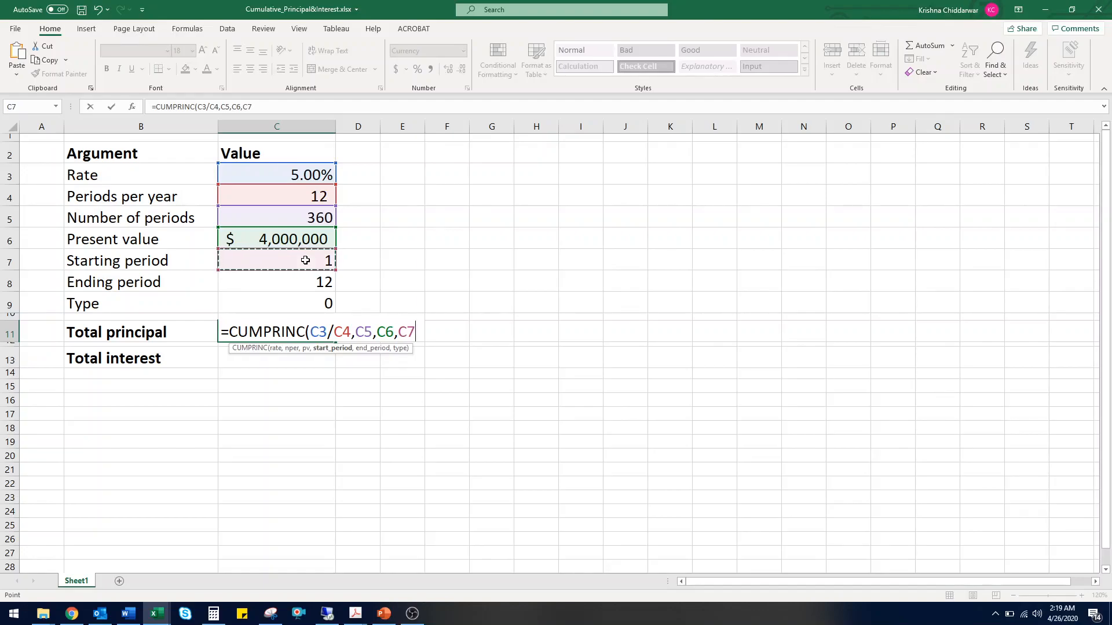
pyautogui.write(',')
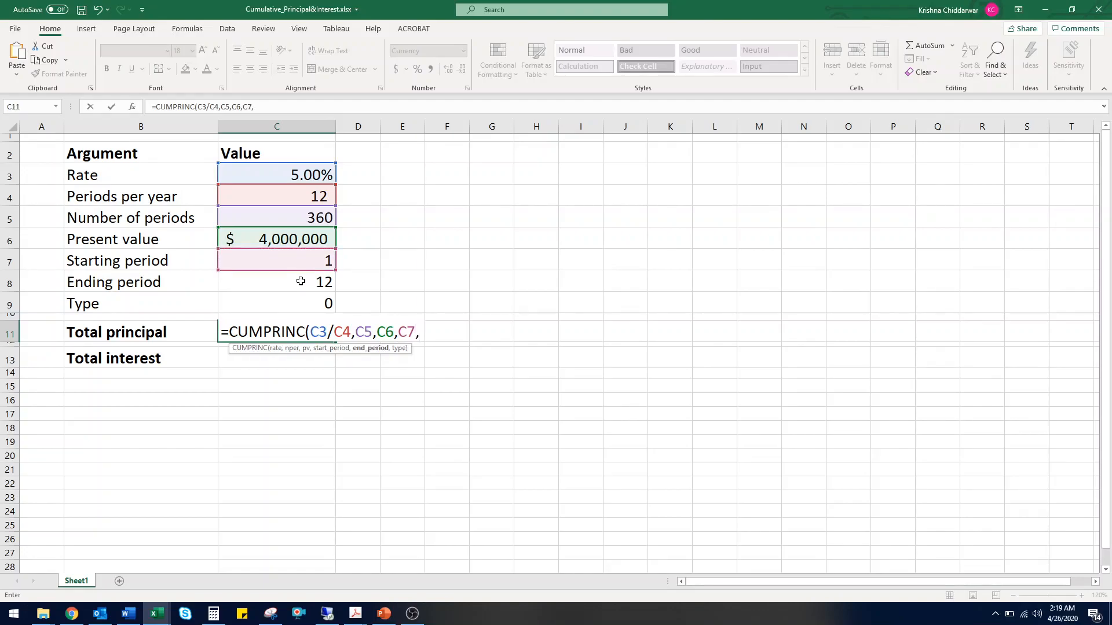
pyautogui.click(276, 281)
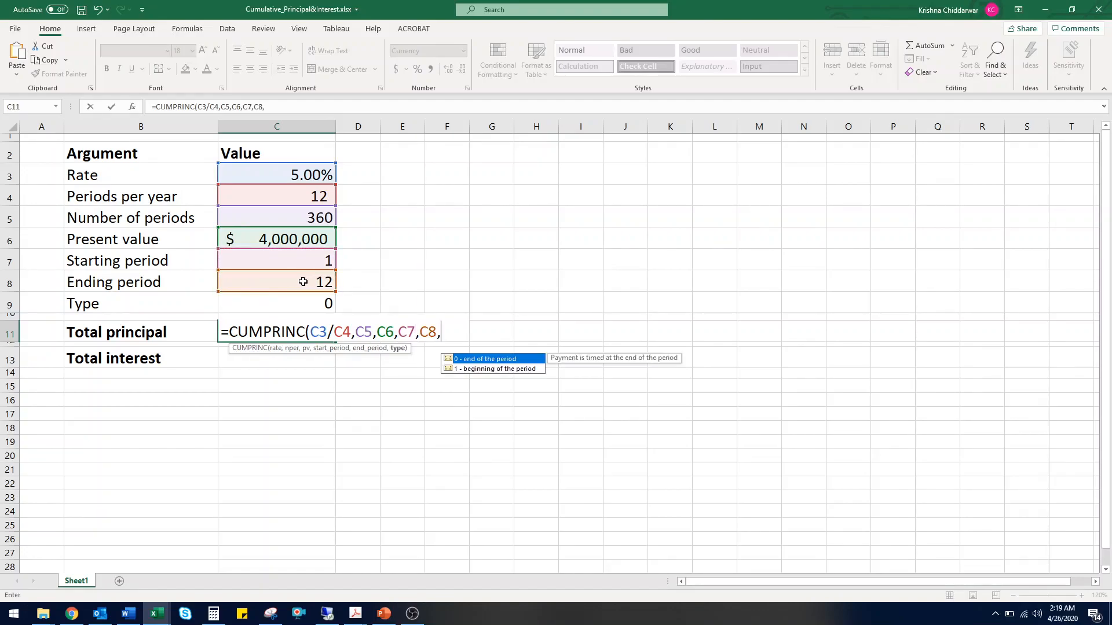
pyautogui.click(275, 302)
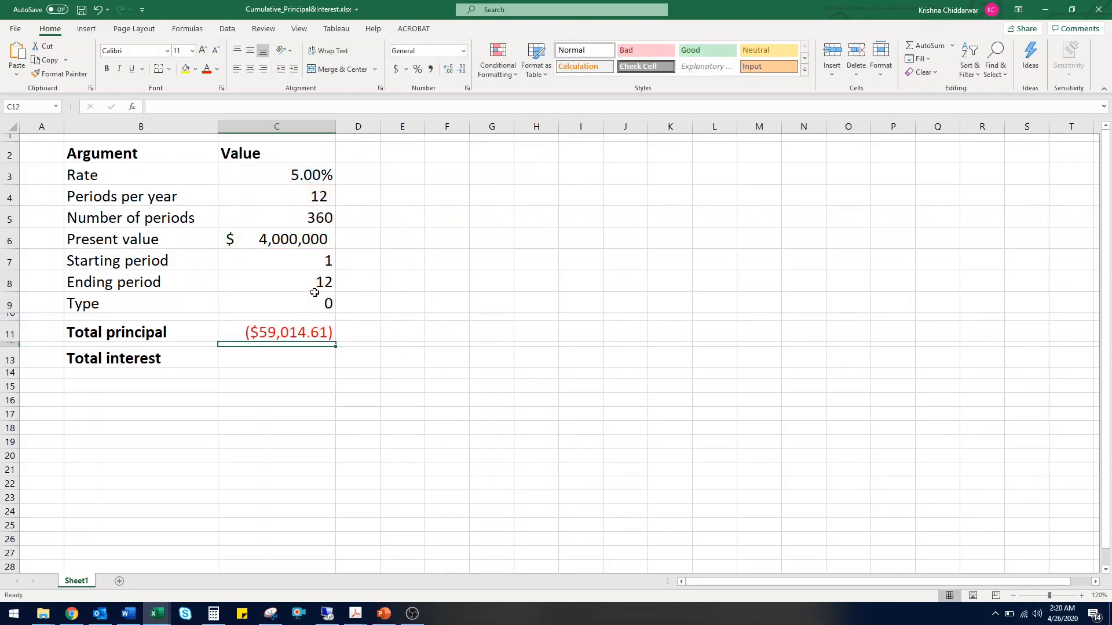
pyautogui.moveTo(324, 299)
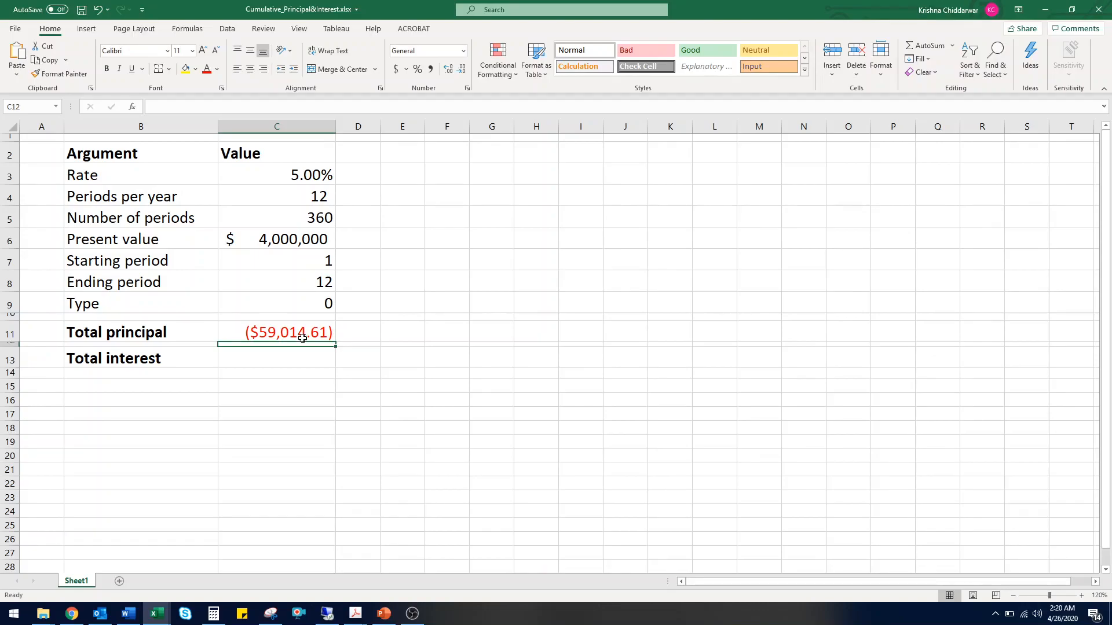
pyautogui.click(275, 333)
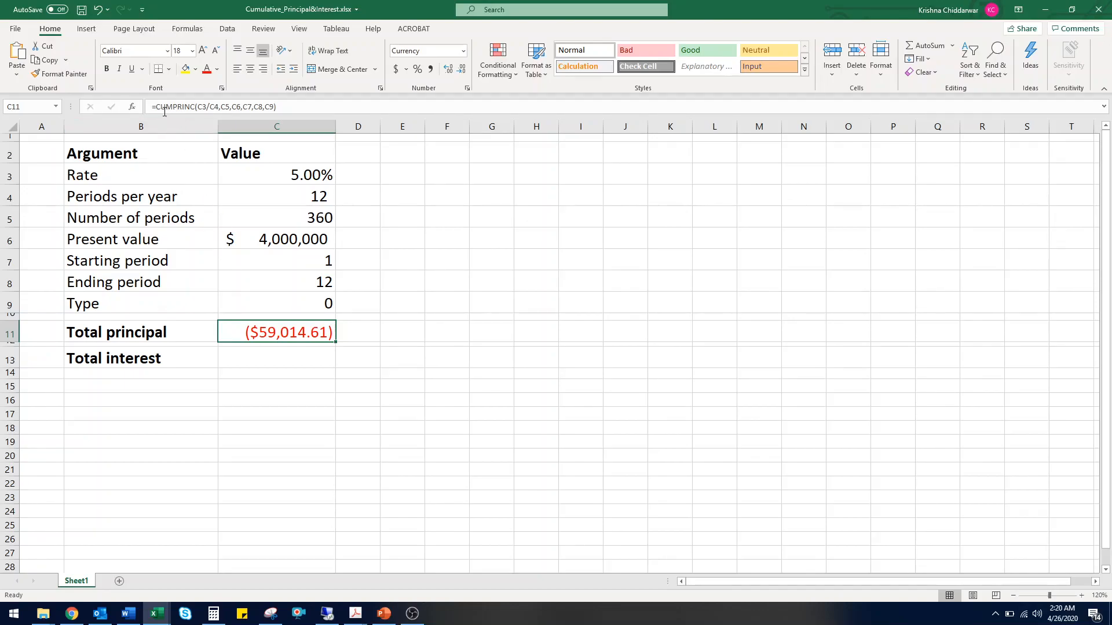
# - Negate the CUMPRINC formula so Total principal shows a positive $59,014.61
pyautogui.doubleClick(276, 332)
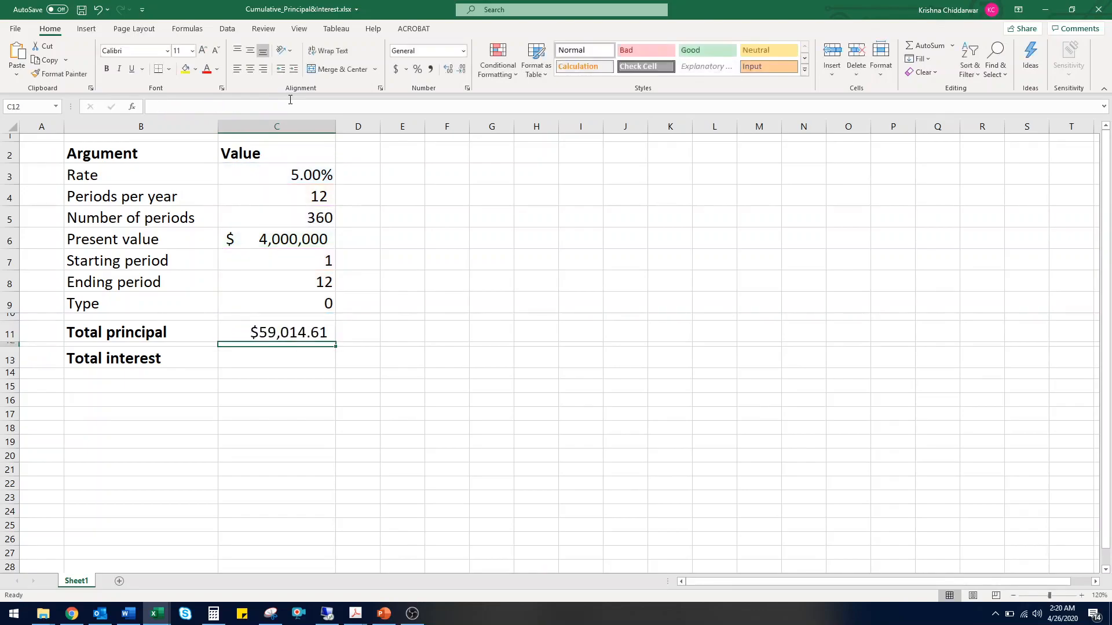
pyautogui.click(276, 358)
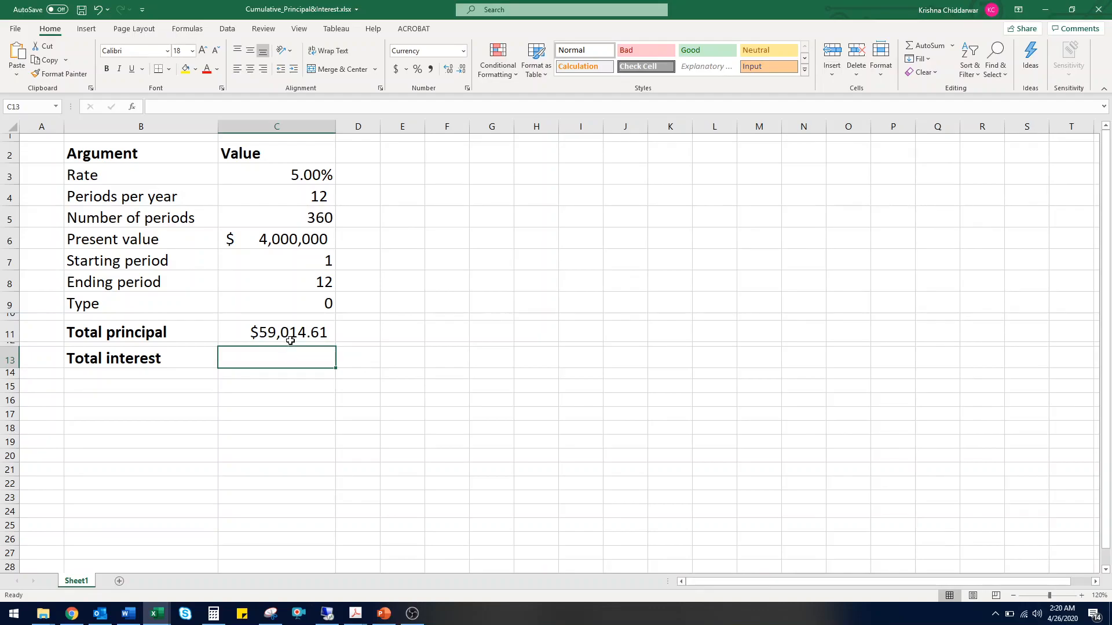
# - Enter a negated CUMIPMT with the same arguments in C13, giving $198,659.77 total interest
pyautogui.click(277, 332)
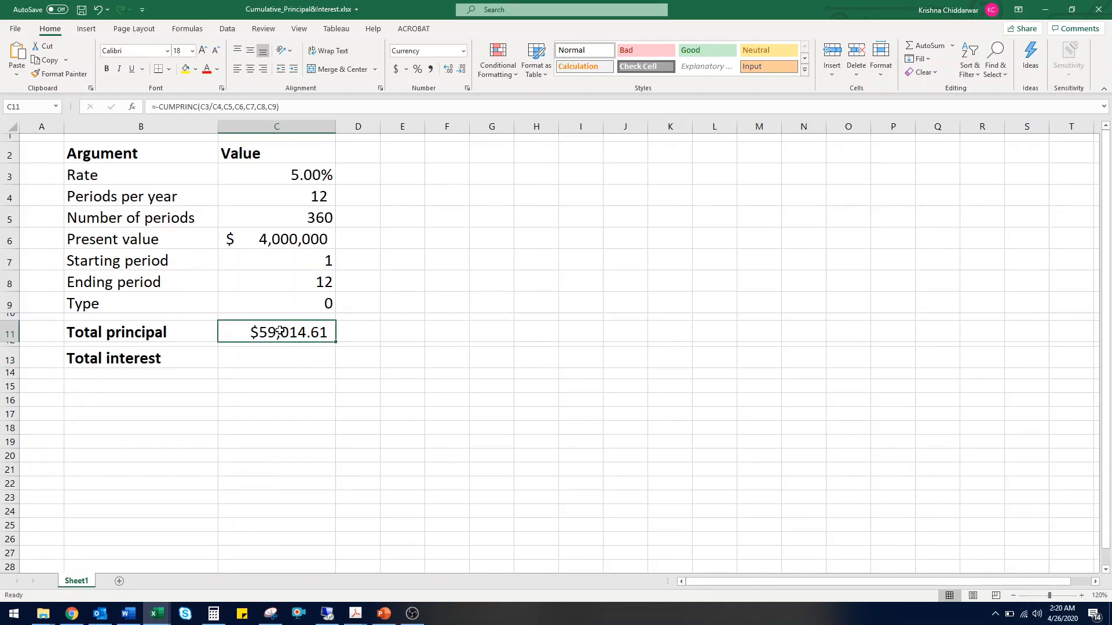
pyautogui.doubleClick(276, 332)
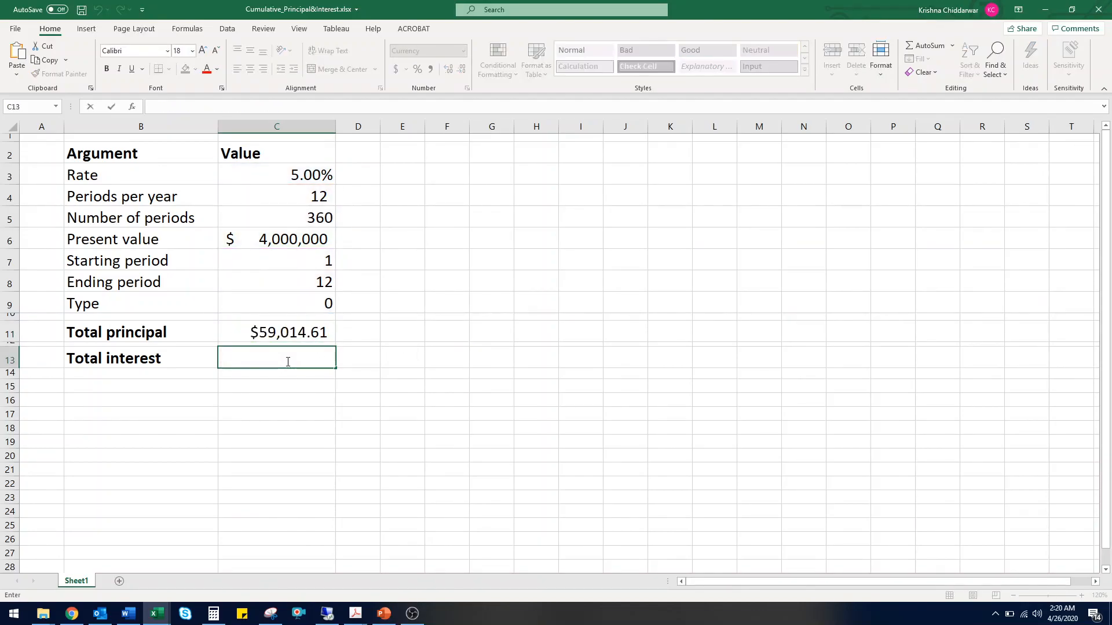
pyautogui.write('=')
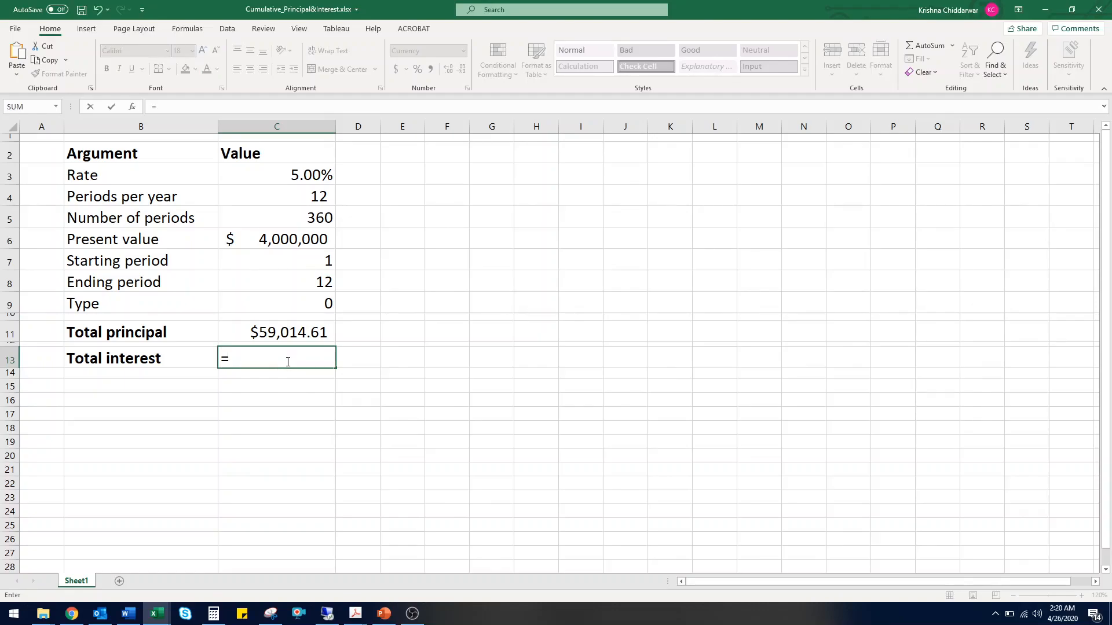
pyautogui.write('-CUMI(C3/C4,C5,C6,C7,C8,C9')
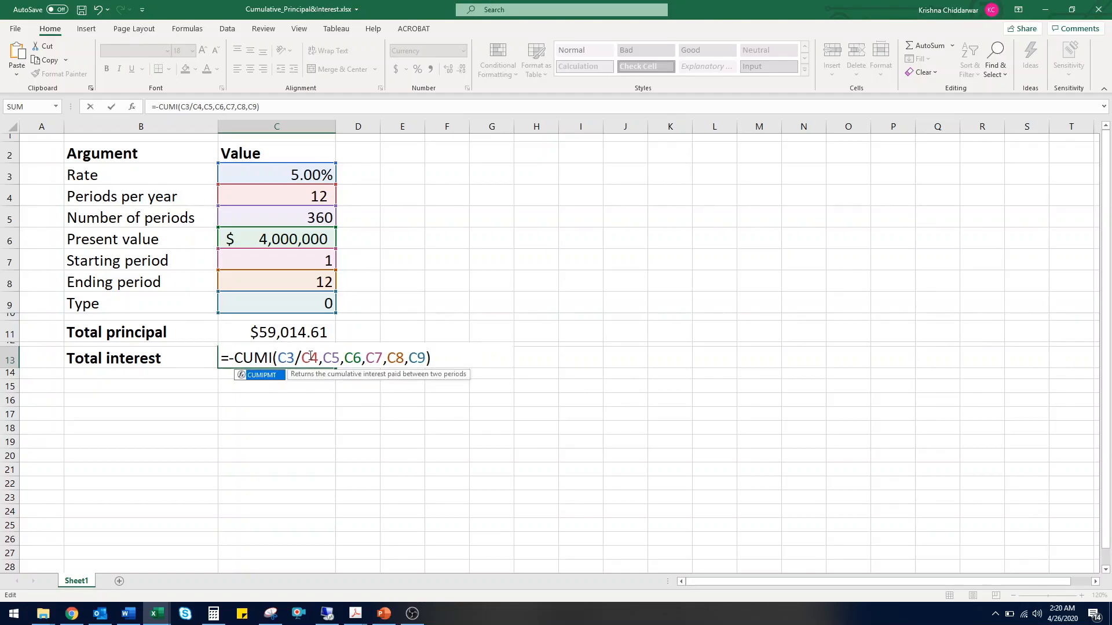
pyautogui.write('PMT')
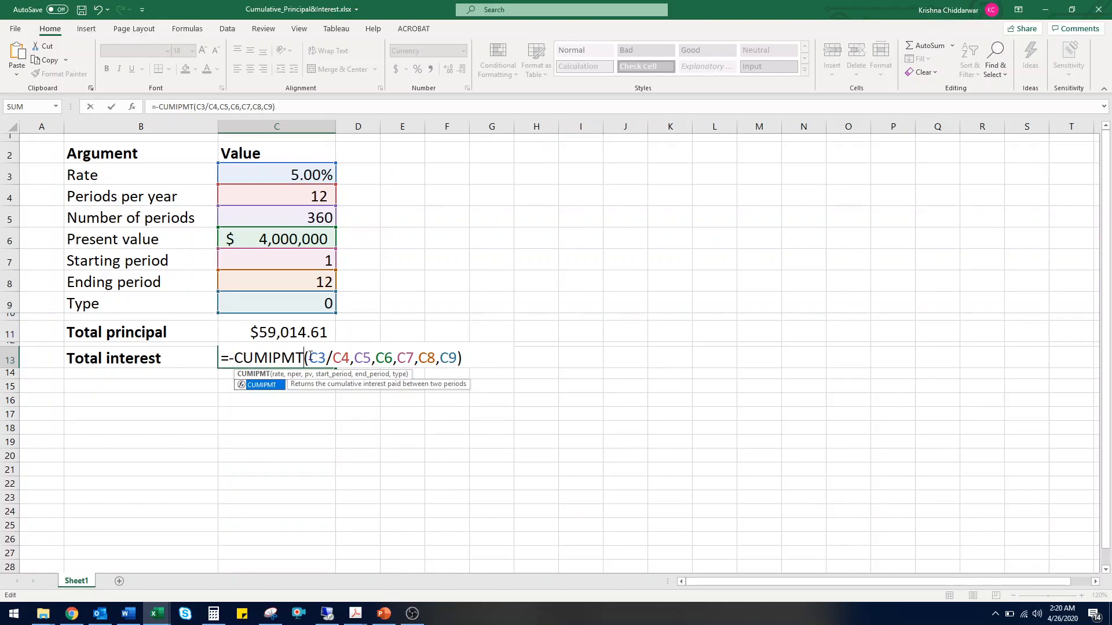
pyautogui.press('Enter')
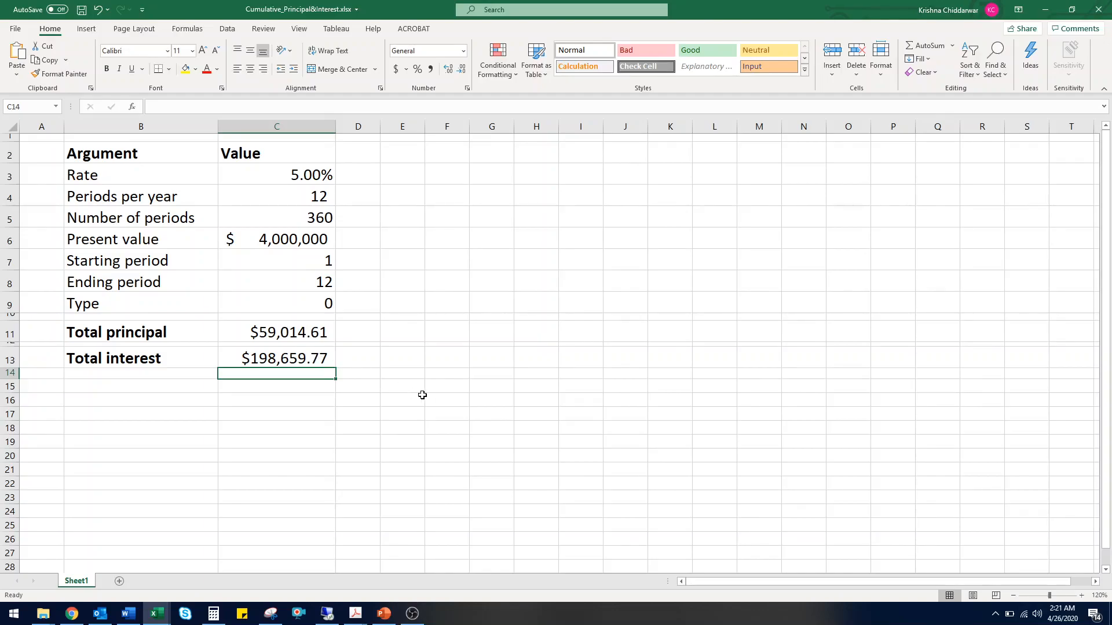
pyautogui.moveTo(432, 394)
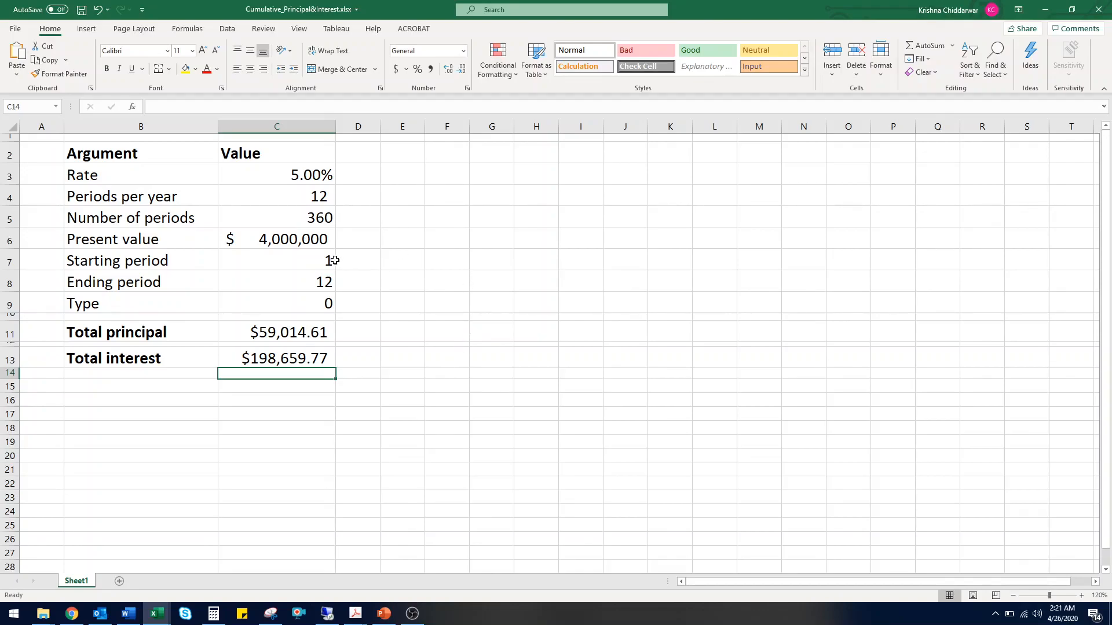
# - Set the periods to 49–60, giving $72,050.67 principal and $185,623.71 interest
pyautogui.click(277, 261)
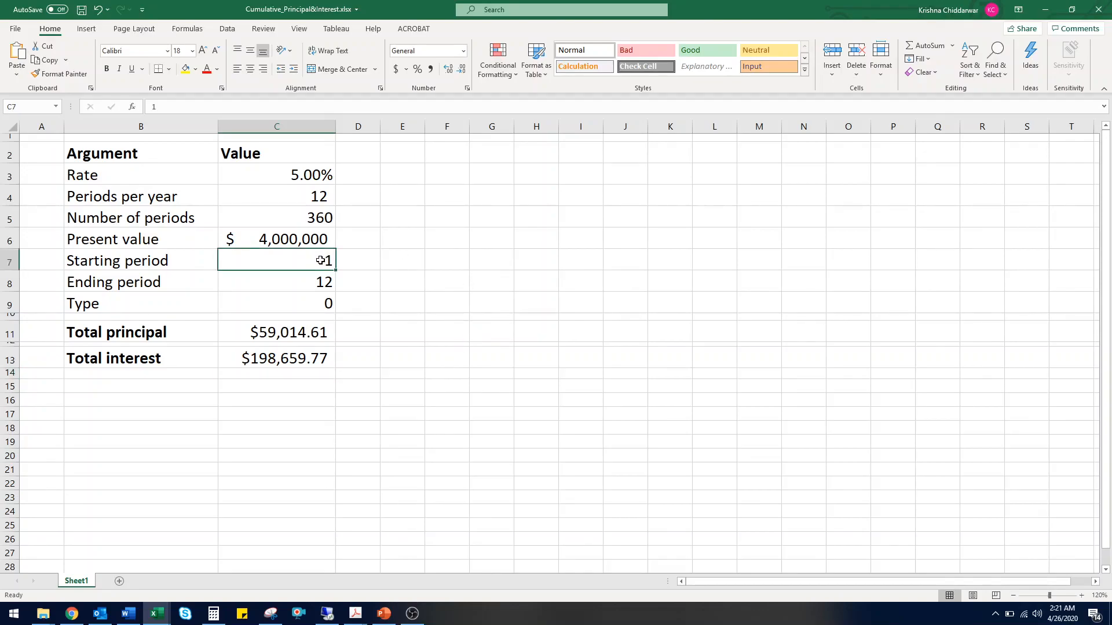
pyautogui.write('49')
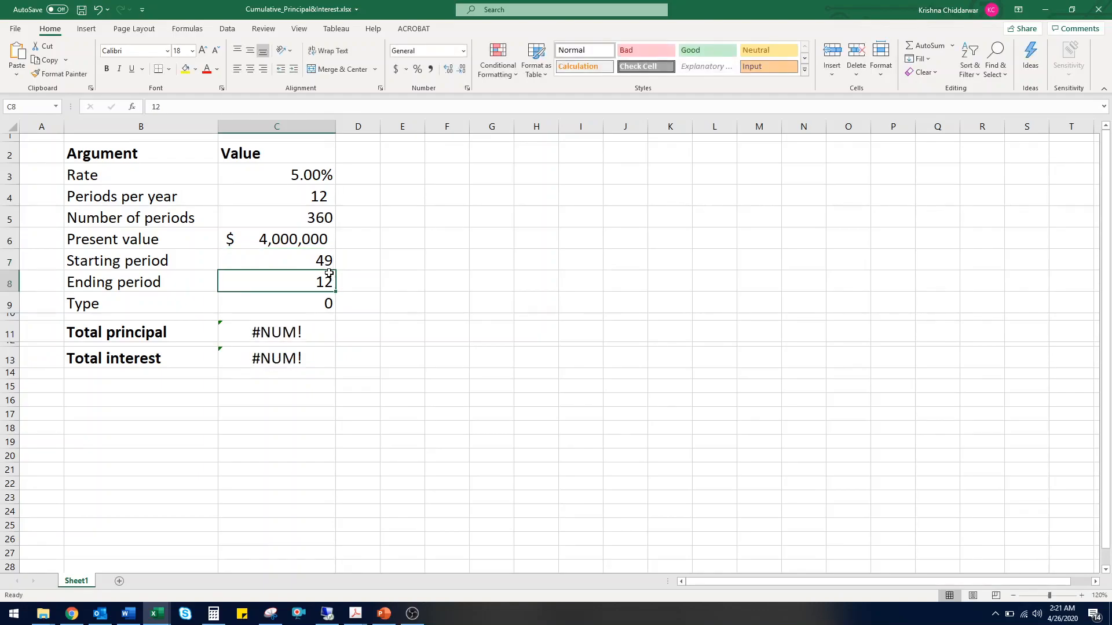
pyautogui.moveTo(368, 286)
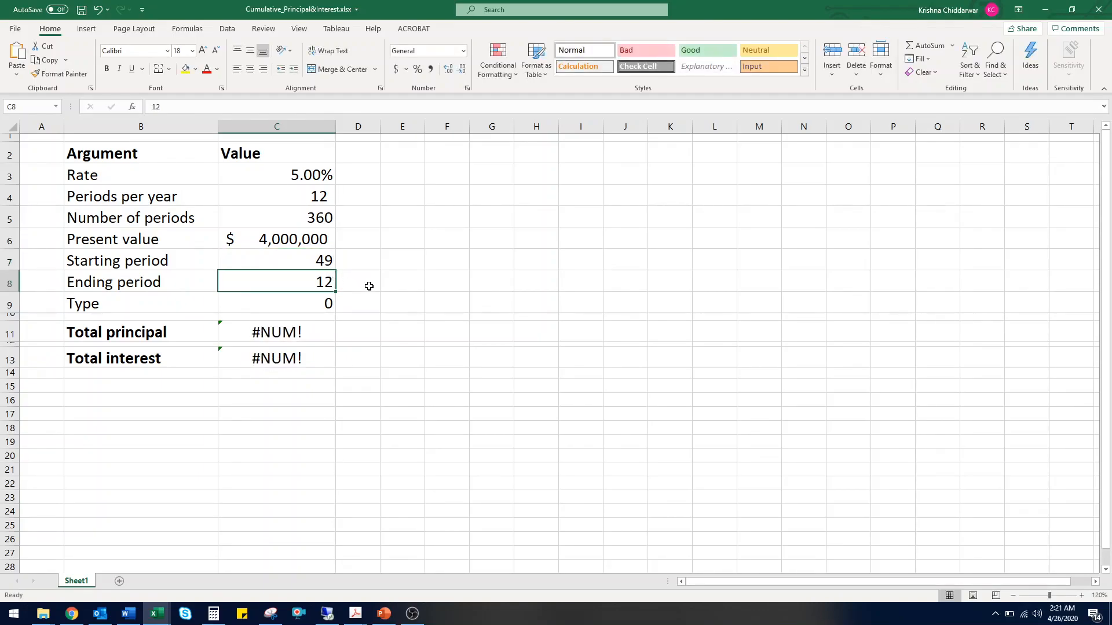
pyautogui.moveTo(372, 284)
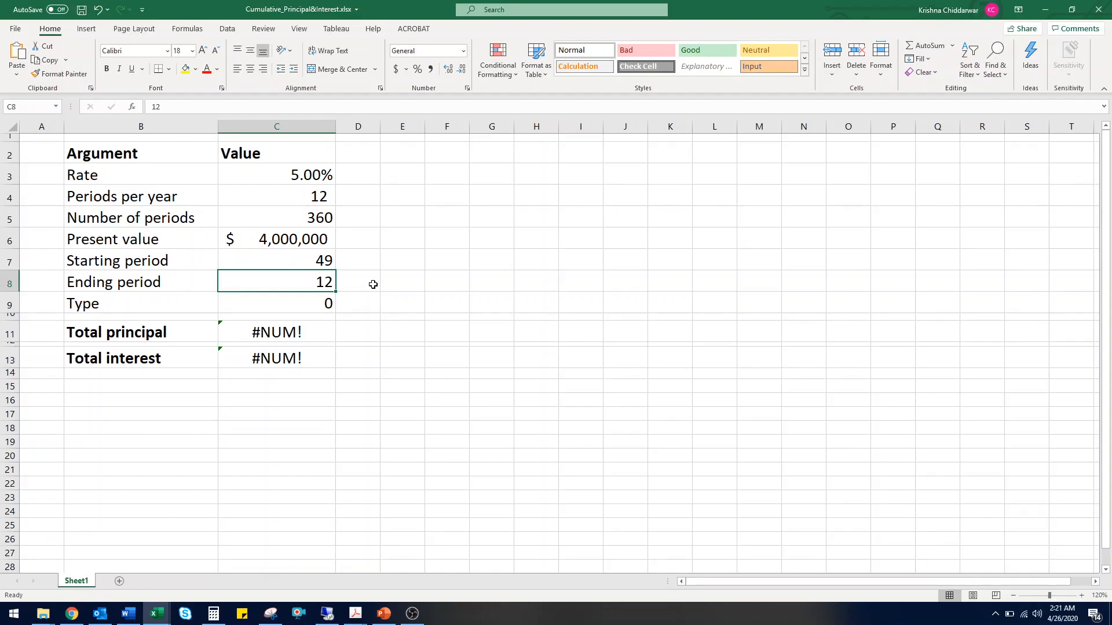
pyautogui.moveTo(300, 285)
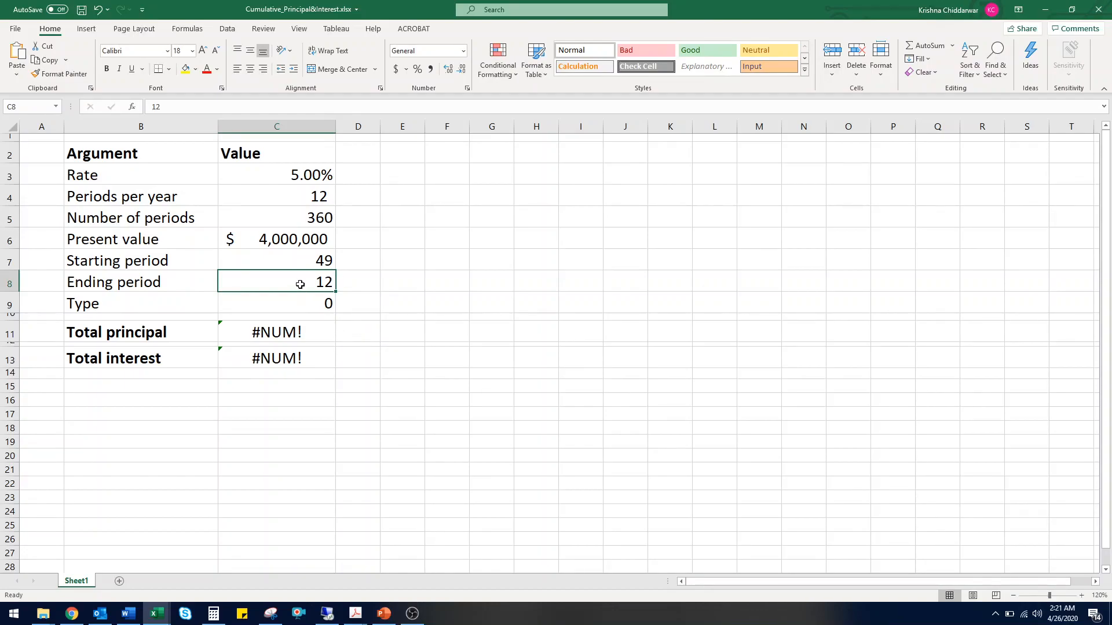
pyautogui.write('60')
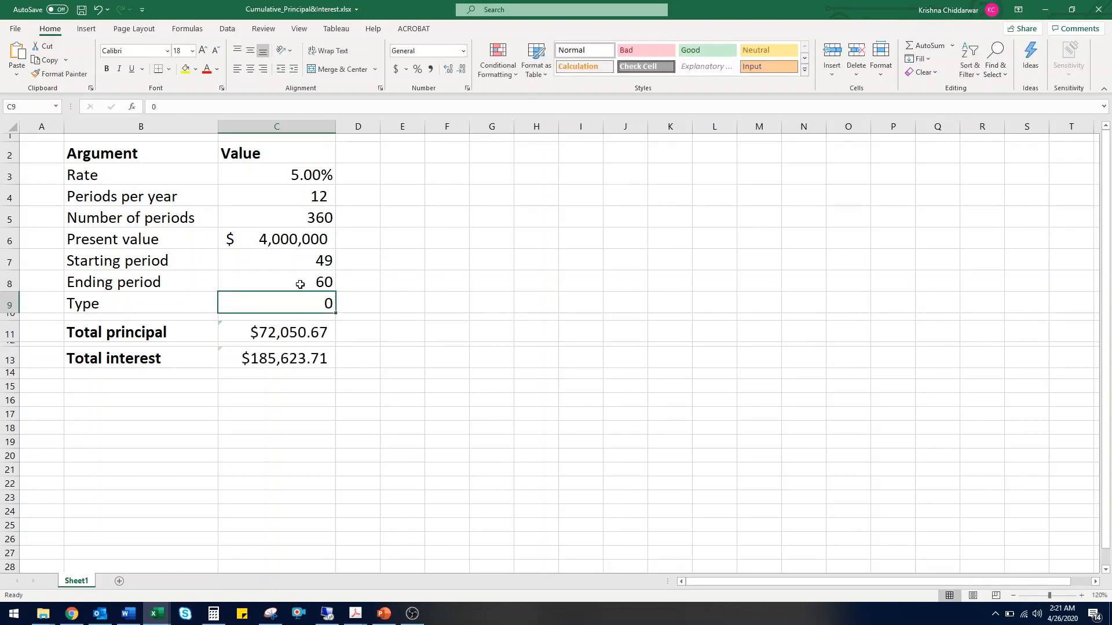
pyautogui.moveTo(416, 286)
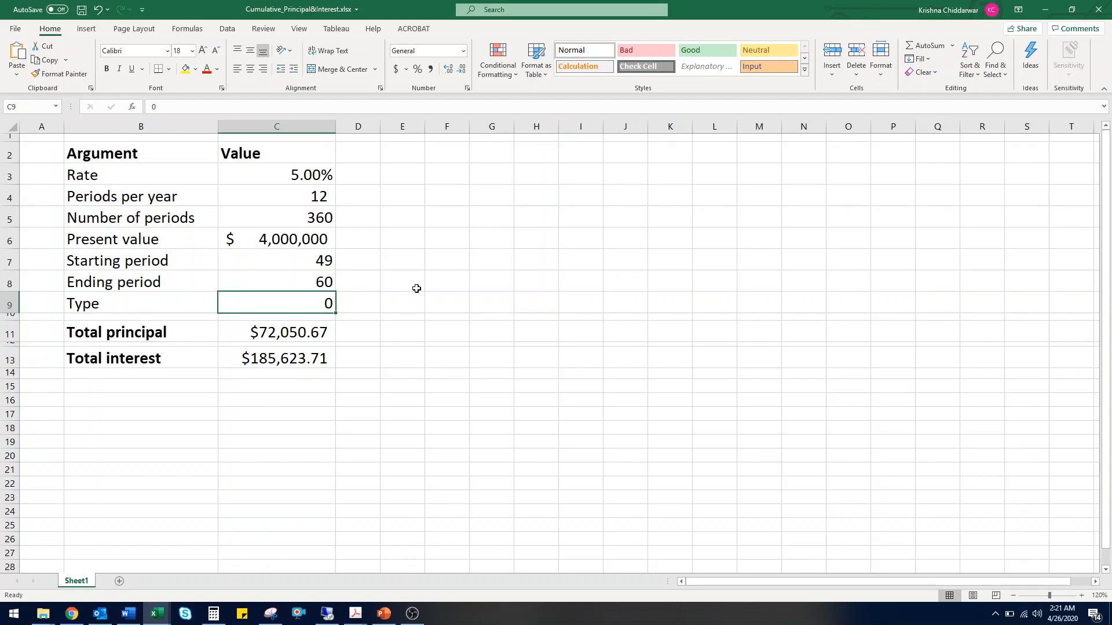
pyautogui.moveTo(414, 288)
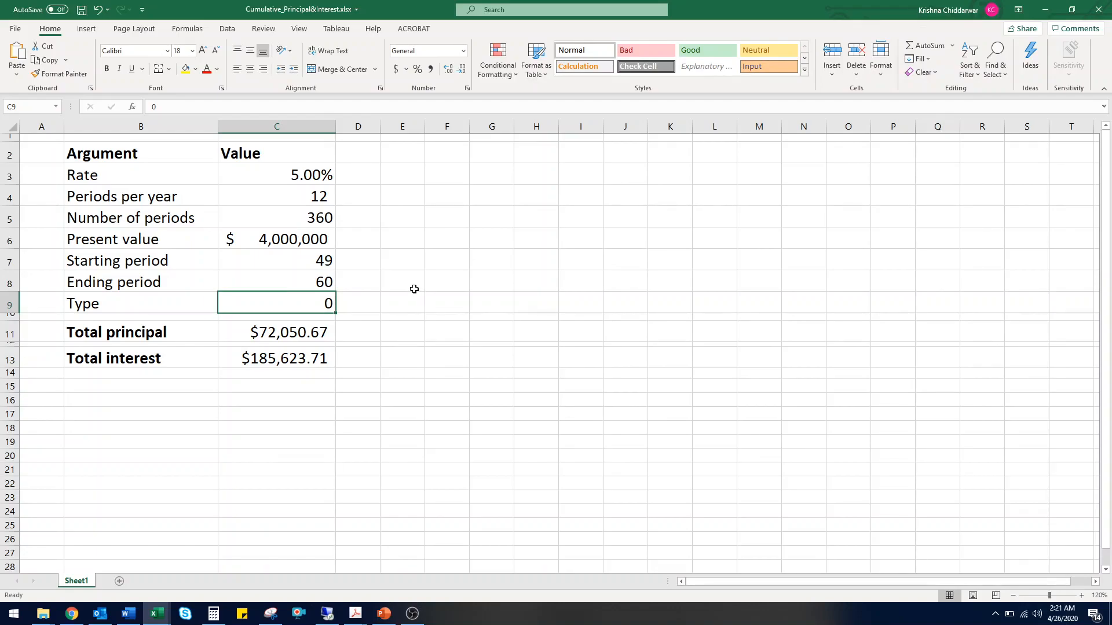
pyautogui.moveTo(411, 299)
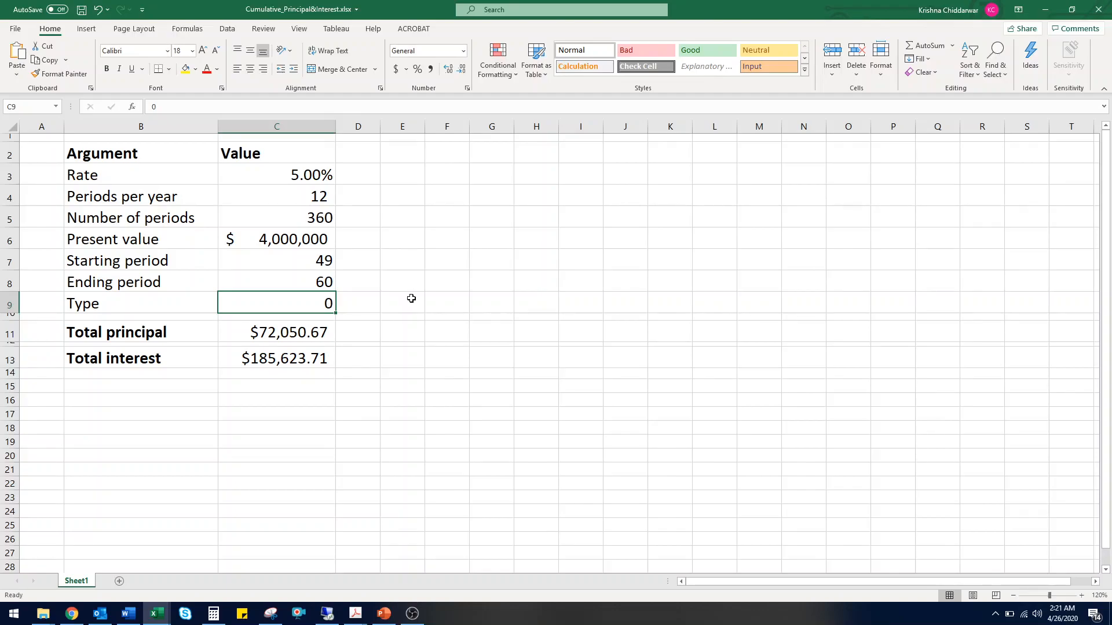
pyautogui.moveTo(413, 296)
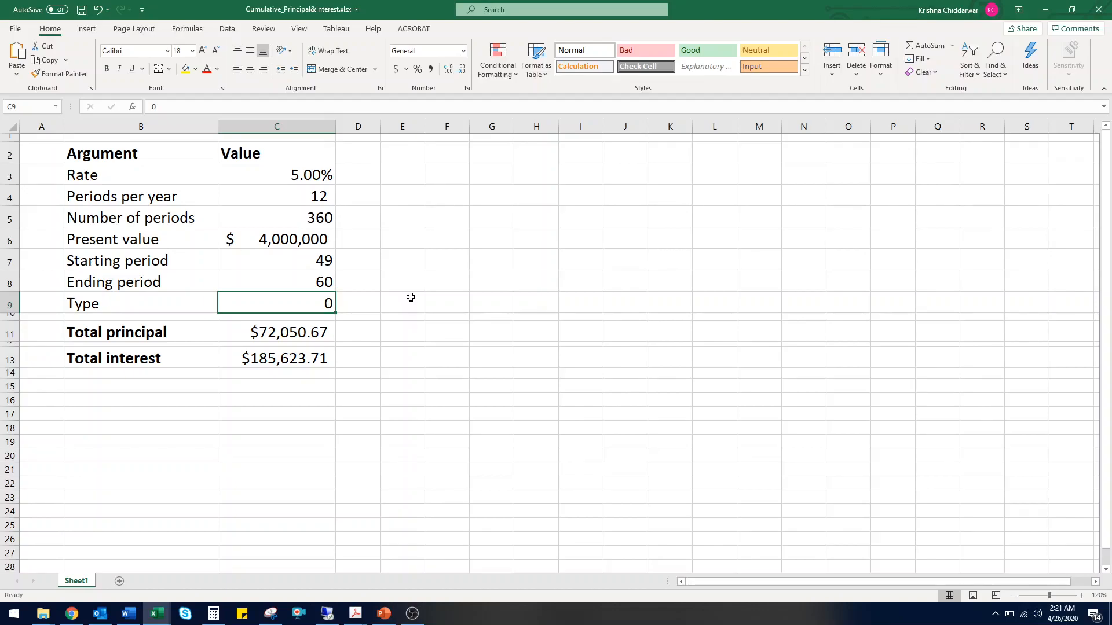
# - Set the periods to 349–360, giving $250,829.30 principal and $6,845.08 interest
pyautogui.click(277, 261)
pyautogui.write('349')
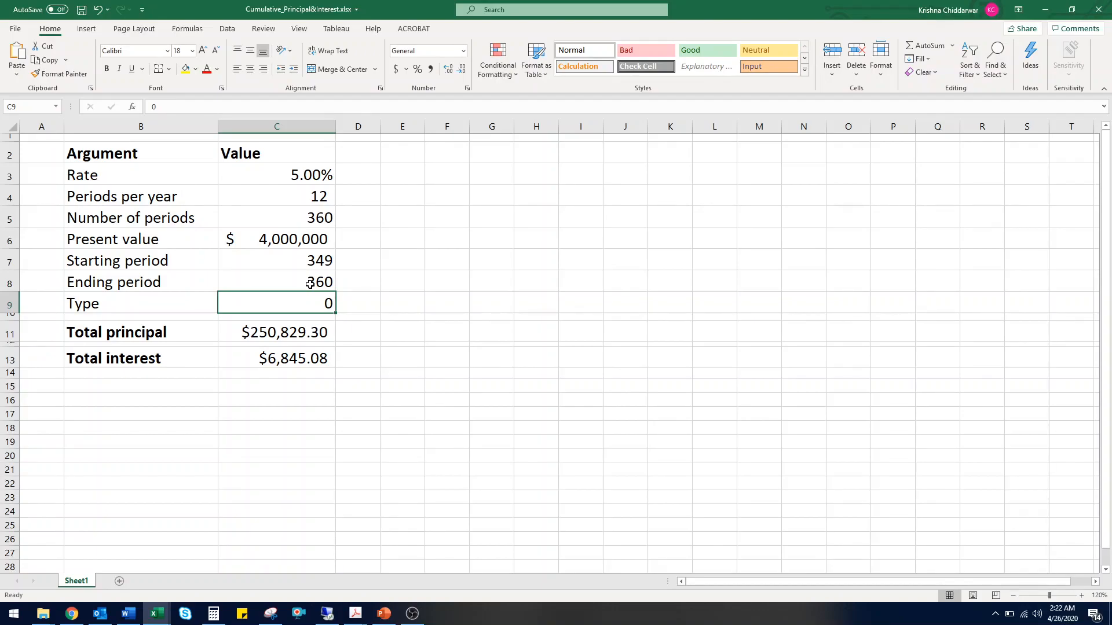
pyautogui.moveTo(308, 286)
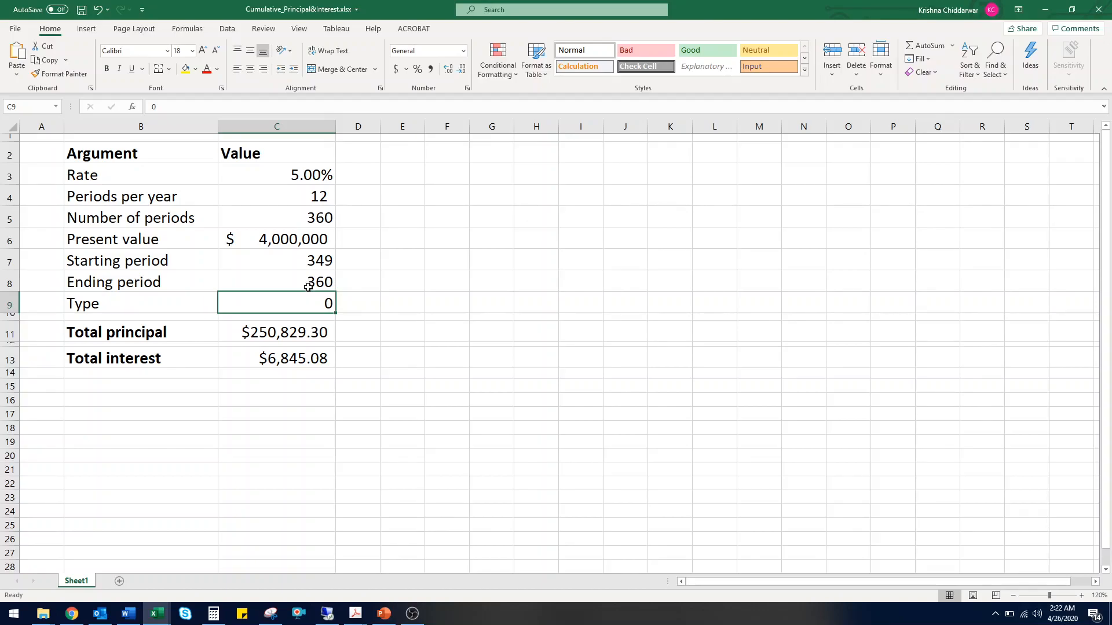